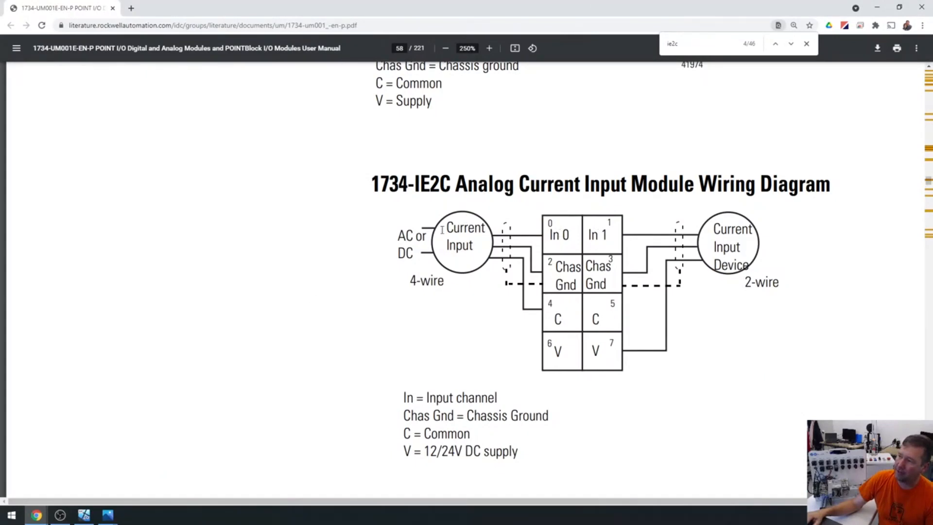
{"action": "mouse_move", "coordinate": [547, 314]}
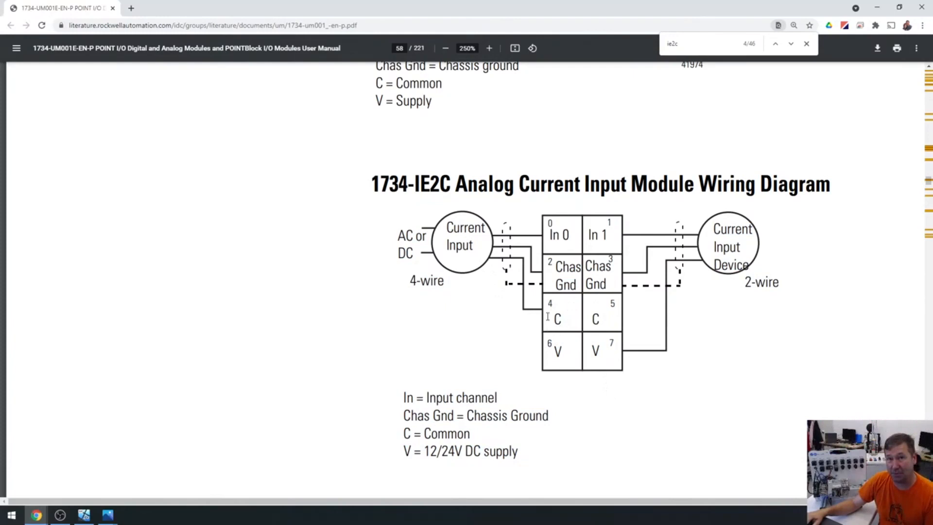
{"action": "mouse_move", "coordinate": [548, 317]}
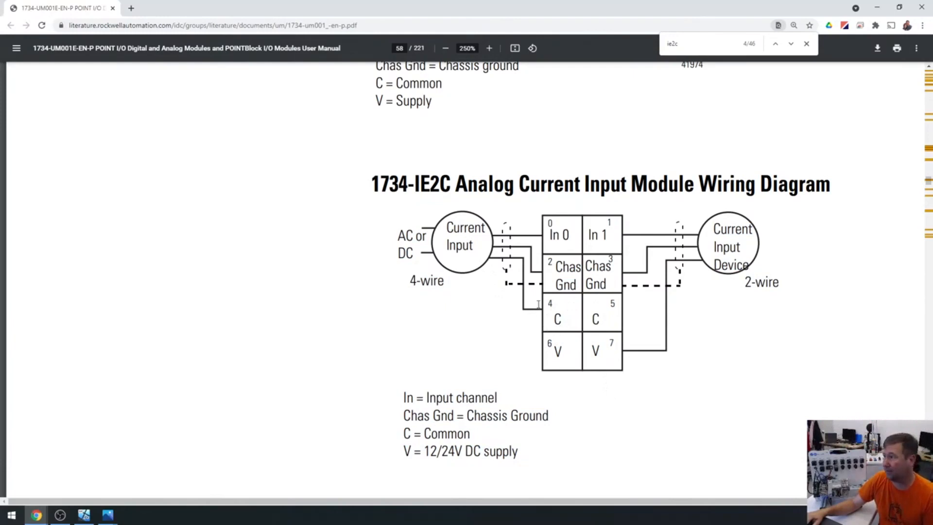
{"action": "mouse_move", "coordinate": [524, 331]}
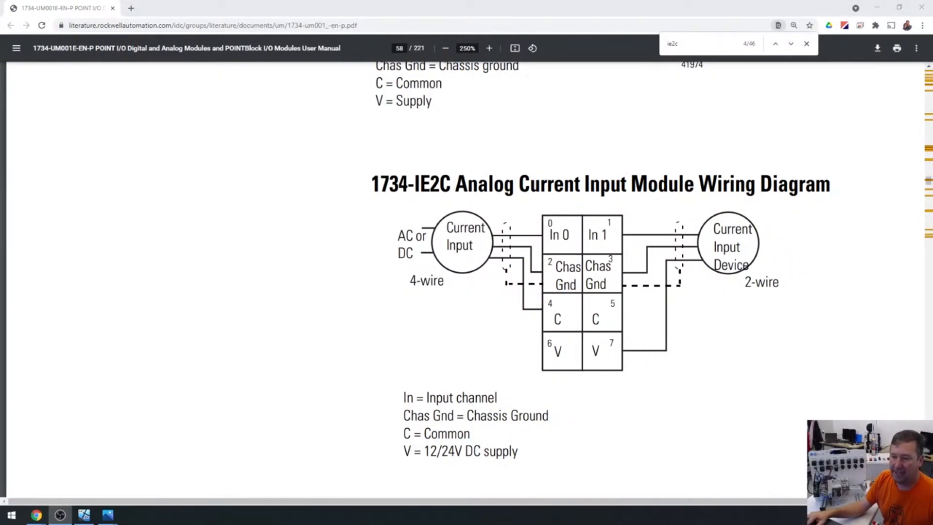
Switch from the Chrome wiring manual to the mAStream controller project in Logix Designer.
{"action": "left_click", "coordinate": [44, 513]}
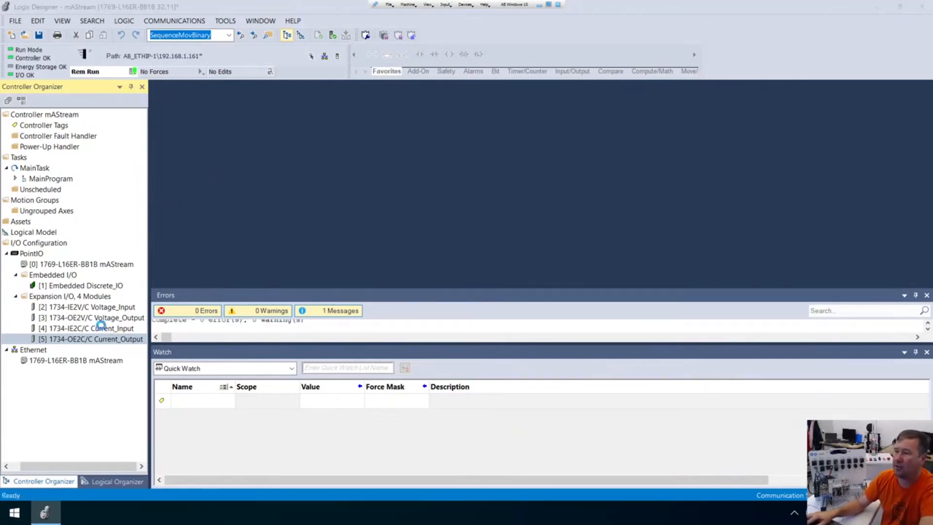
{"action": "left_click", "coordinate": [93, 338]}
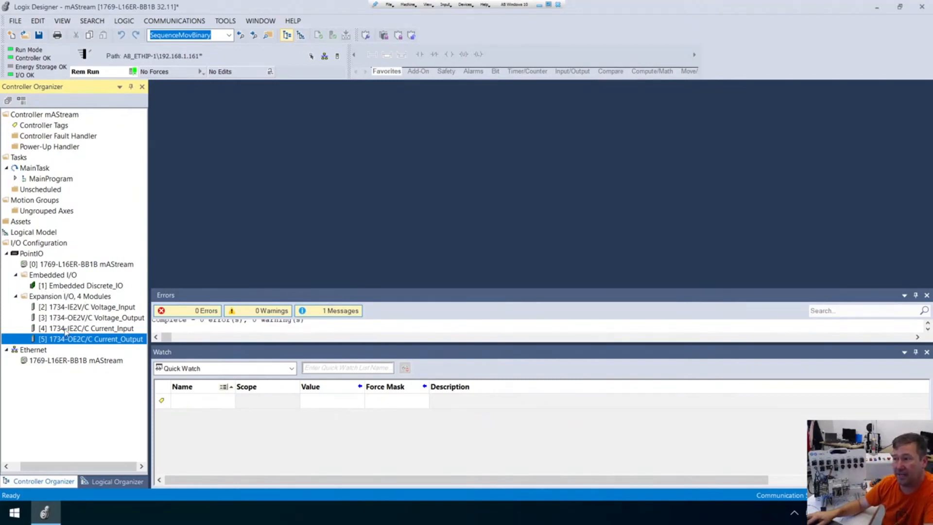
{"action": "left_click", "coordinate": [87, 328]}
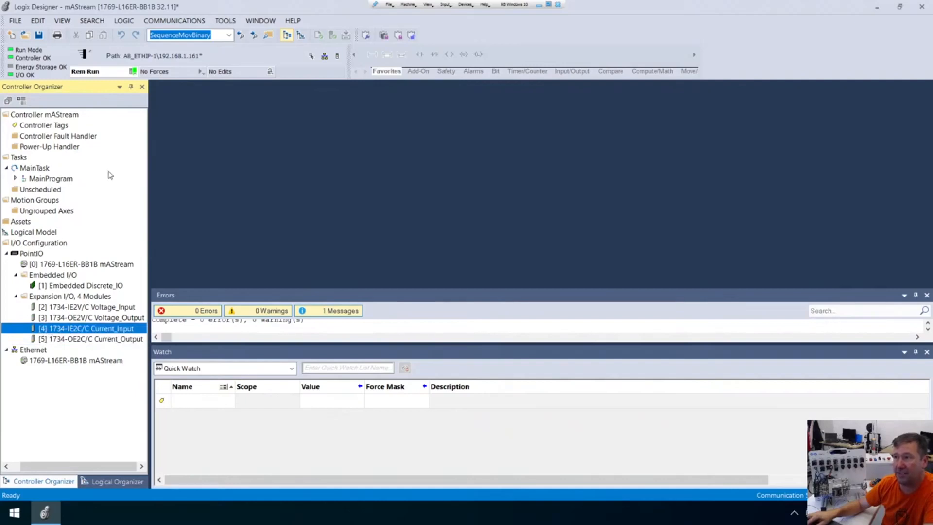
{"action": "left_click", "coordinate": [44, 125]}
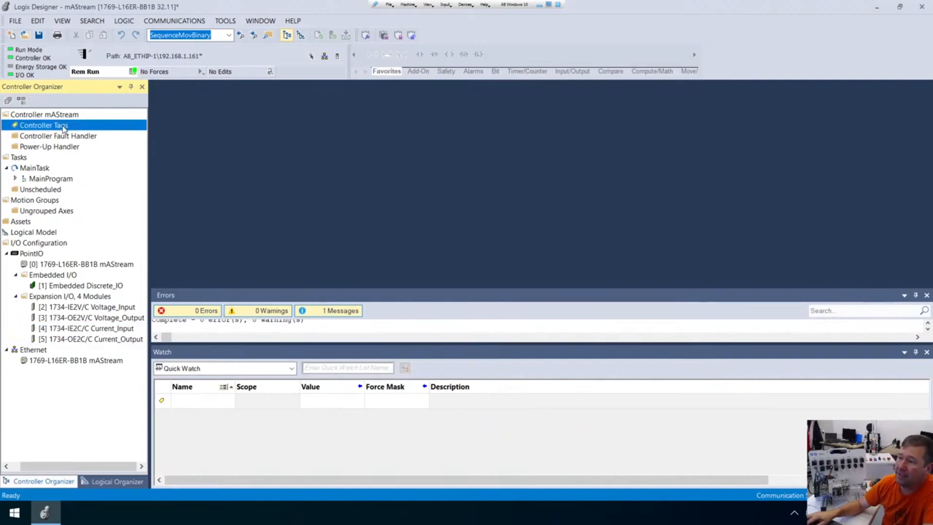
Show Controller Tags with Local:4:I expanded and Local:4:I.Ch0Data selected, reading 21.
{"action": "double_click", "coordinate": [44, 126]}
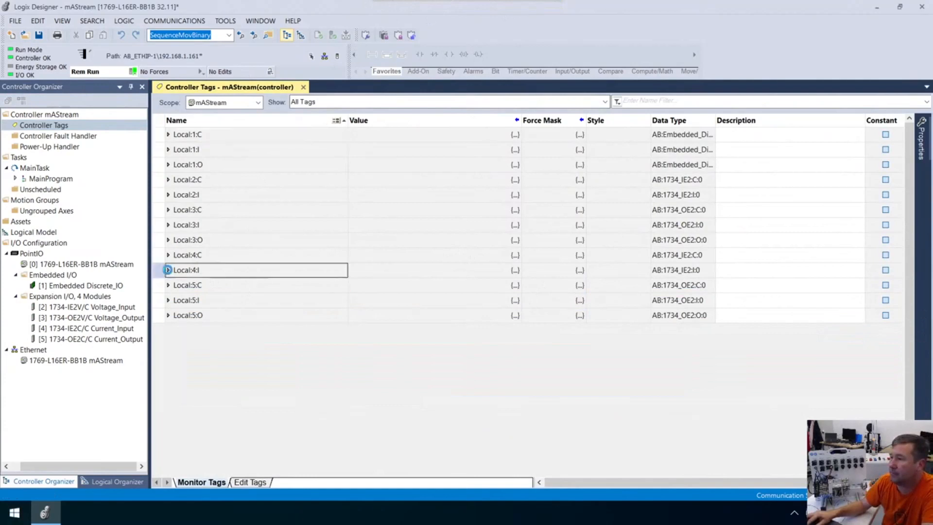
{"action": "left_click", "coordinate": [168, 270]}
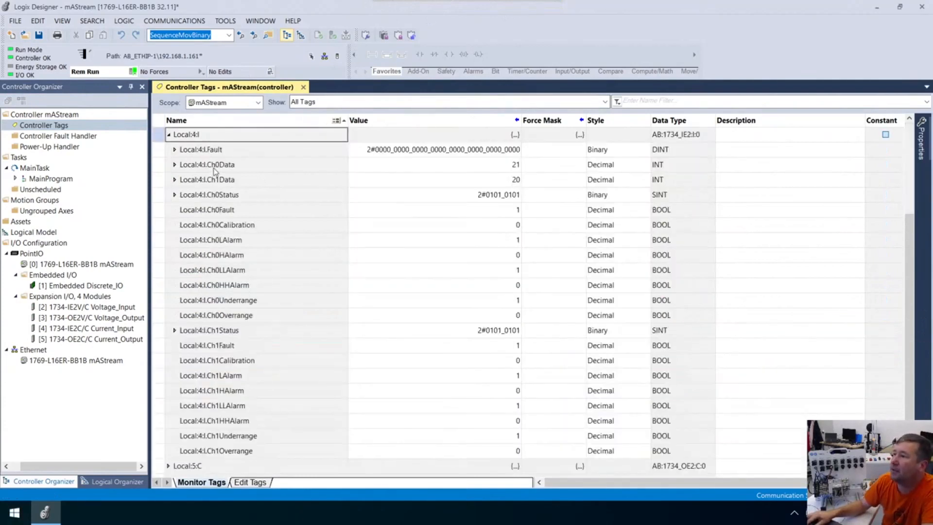
{"action": "left_click", "coordinate": [207, 164]}
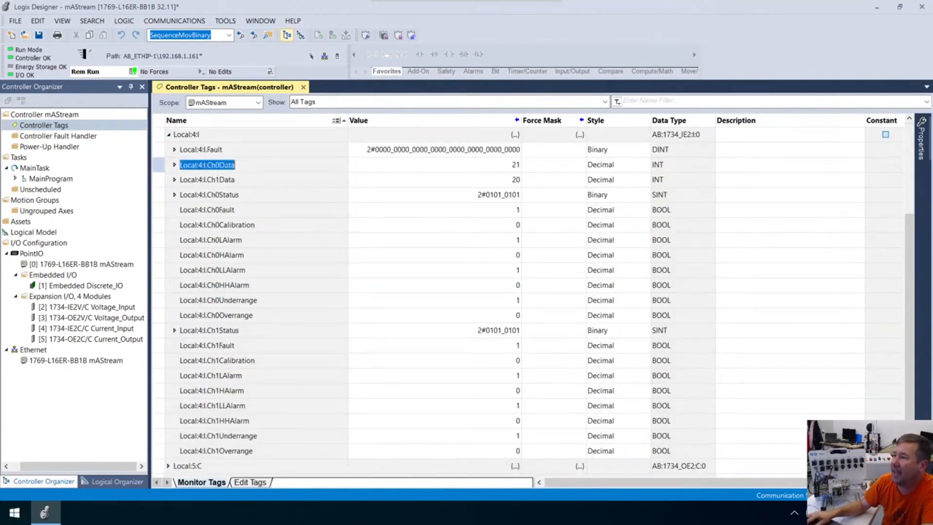